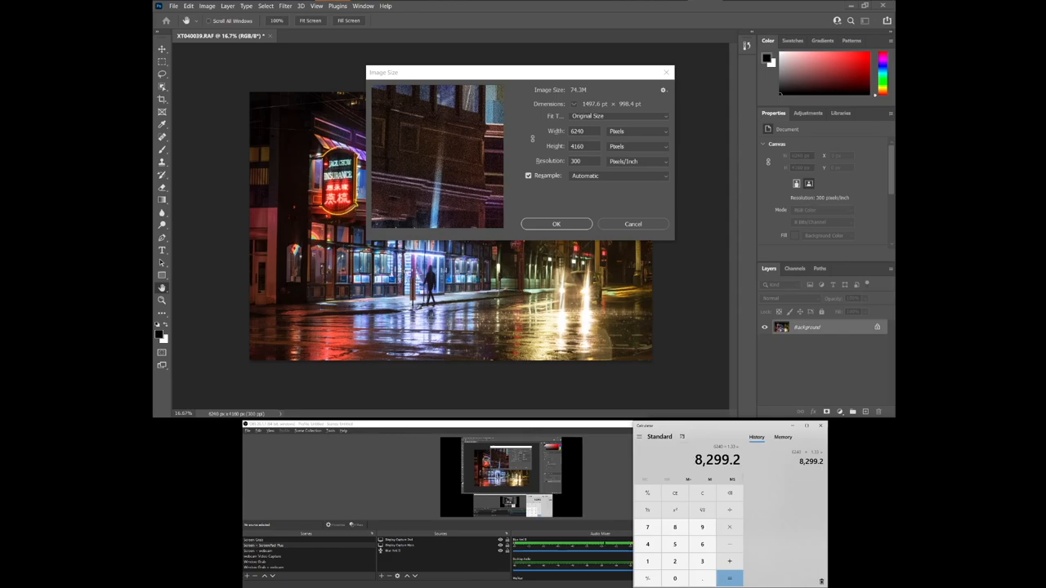
Step: Resize the photo to 8299 × 4160 pixels with proportions unlinked, stretching the scene wider
triple_click(580, 131)
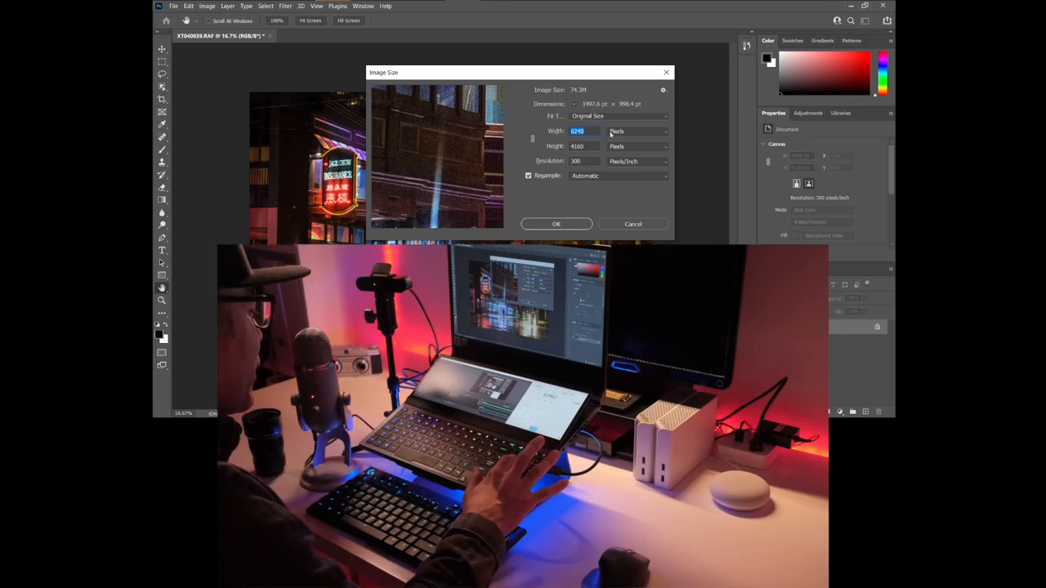
type("82")
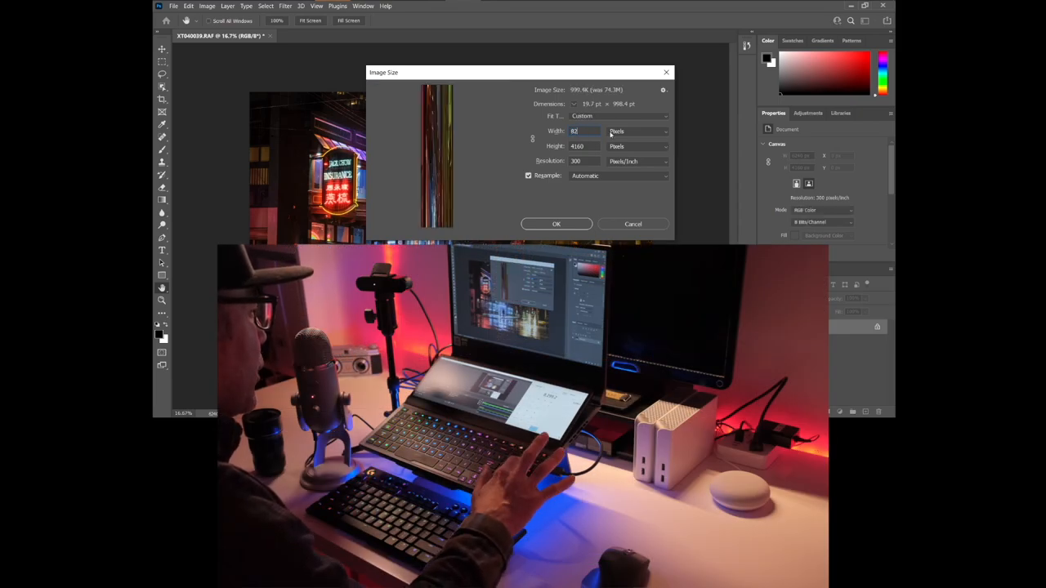
type("8299")
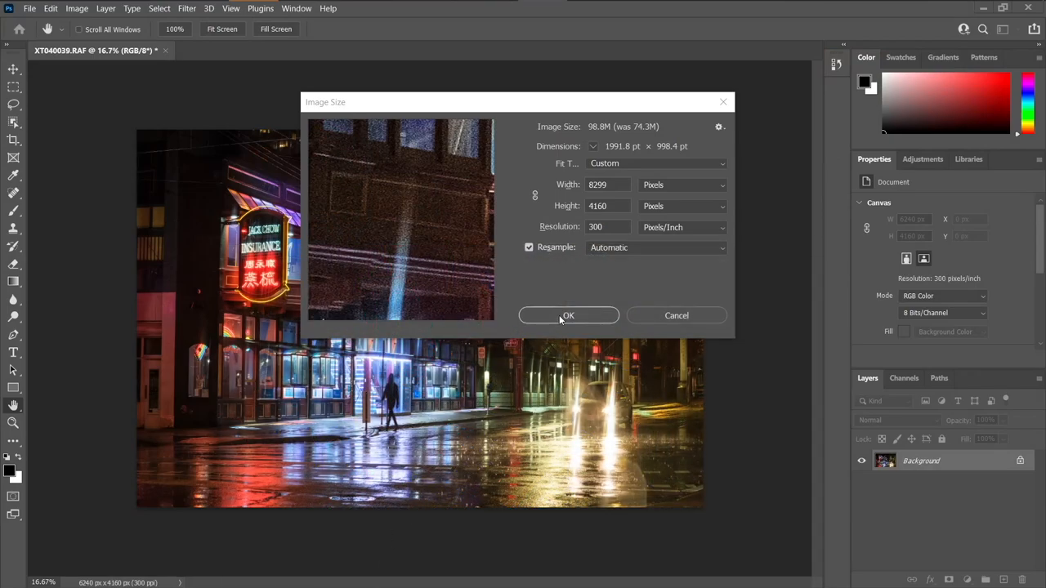
mouse_move(536, 198)
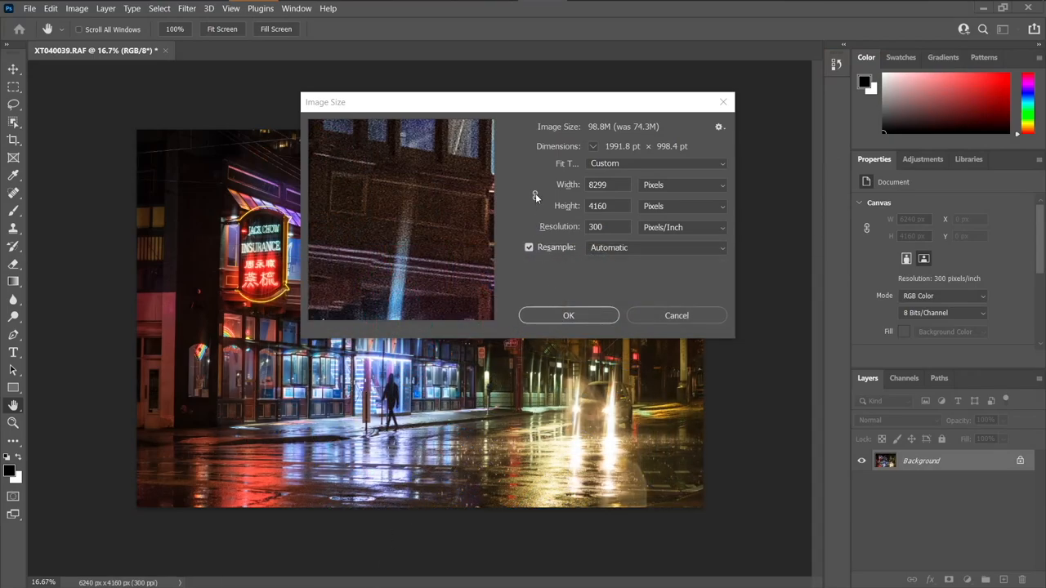
left_click(568, 315)
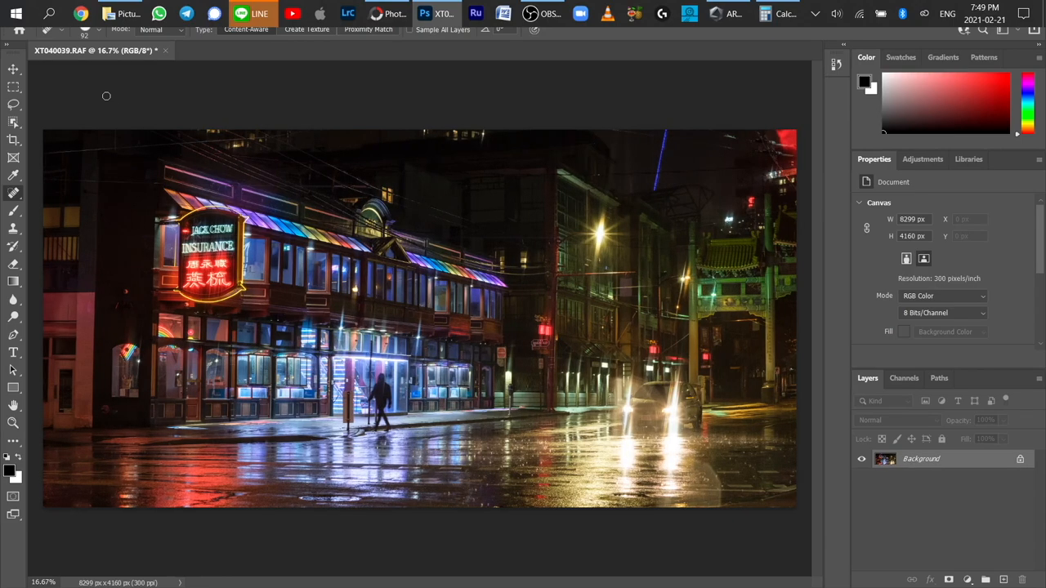
mouse_move(974, 150)
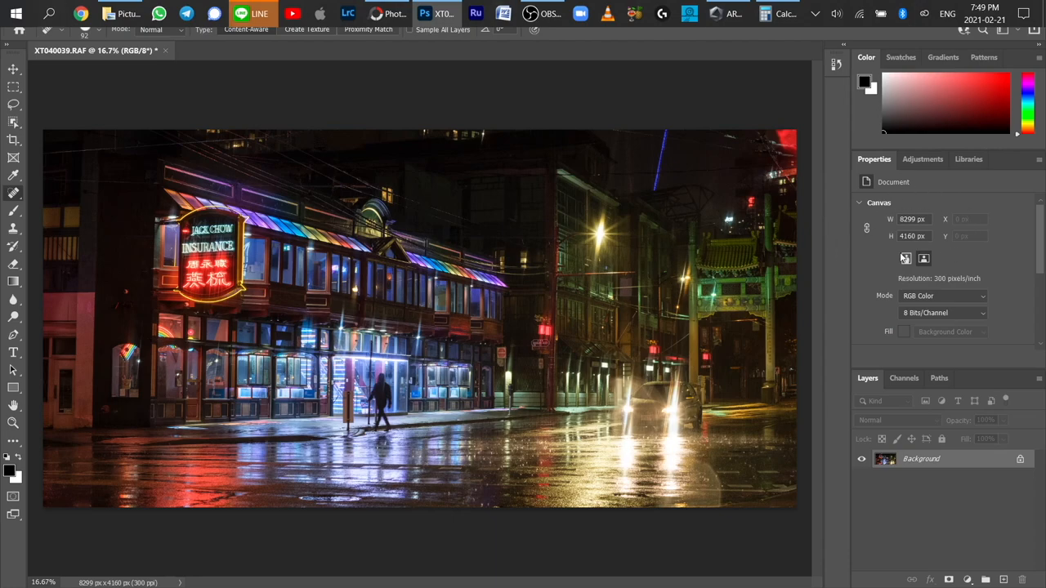
mouse_move(906, 258)
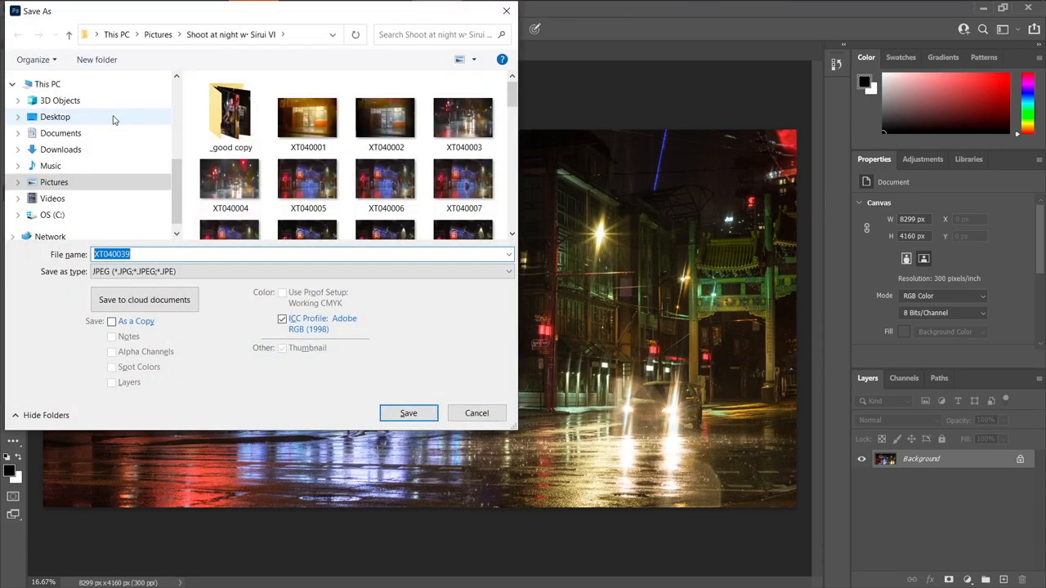
Step: Save the widened photo to the Desktop as a JPEG at Quality 12 (Maximum), then show the desktop
left_click(55, 116)
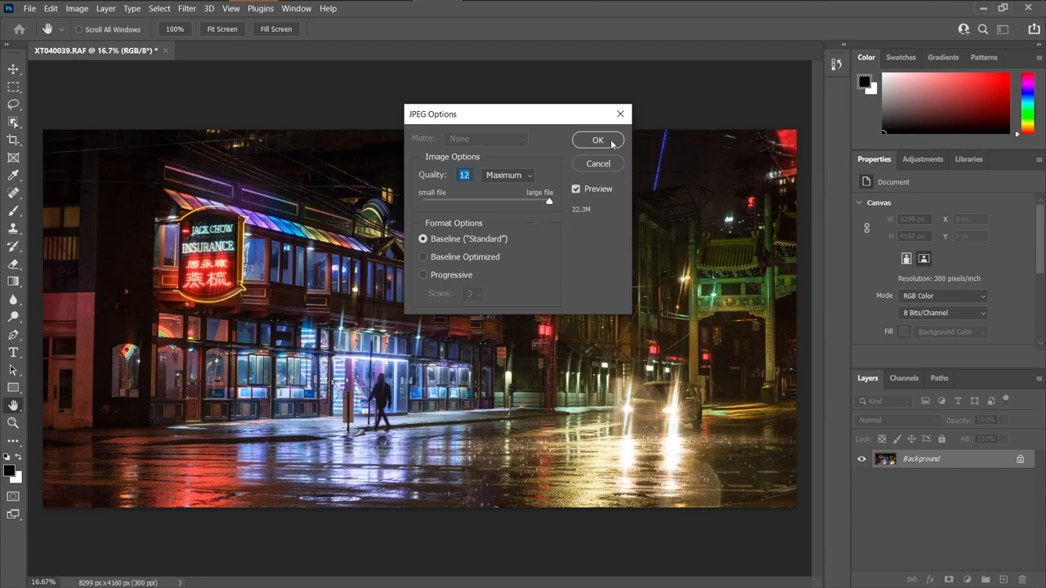
left_click(598, 140)
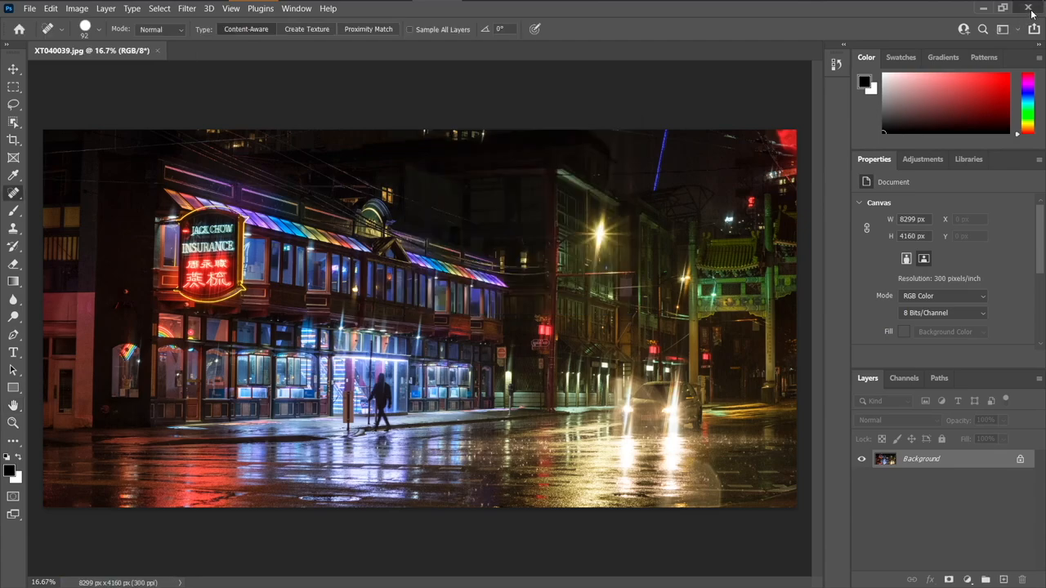
left_click(1003, 8)
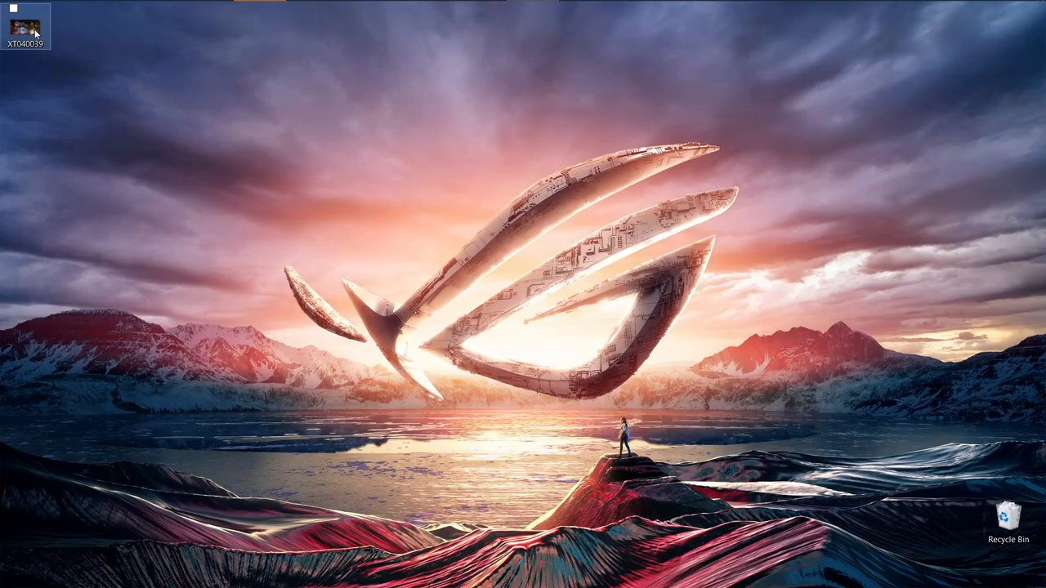
Step: Launch PhotoScape X from its desktop shortcut
double_click(30, 26)
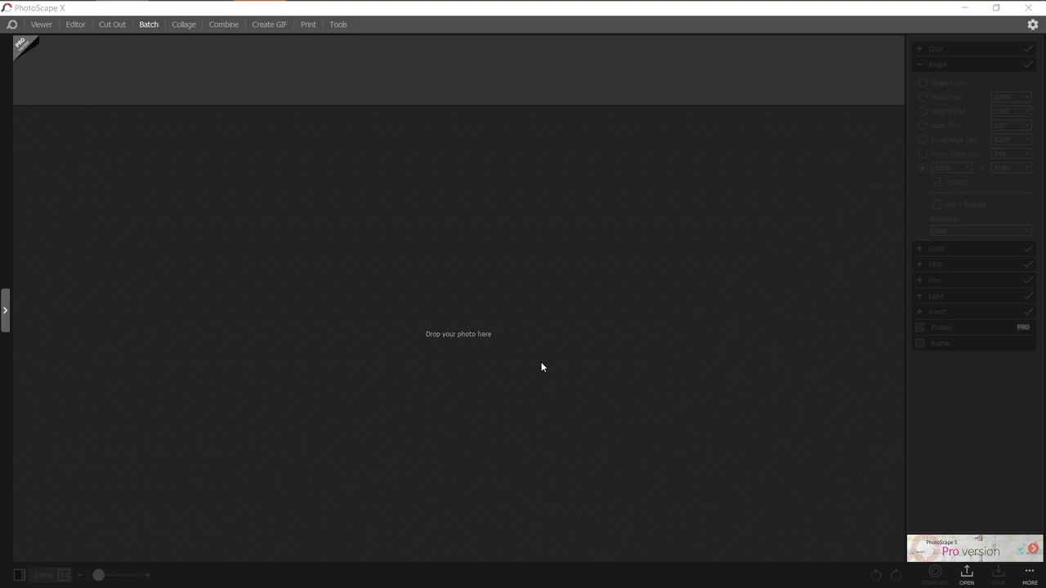
mouse_move(219, 226)
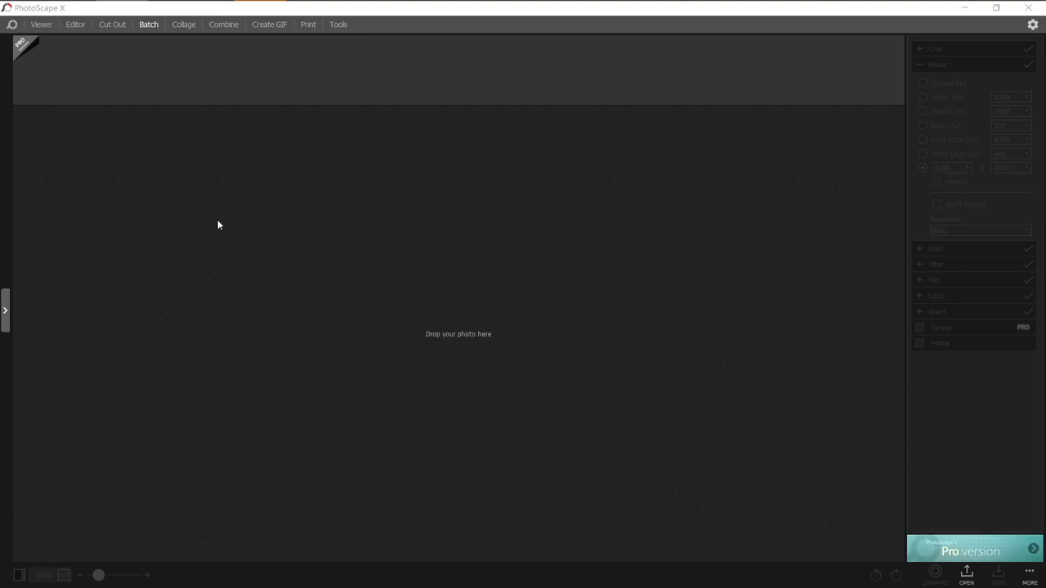
mouse_move(152, 29)
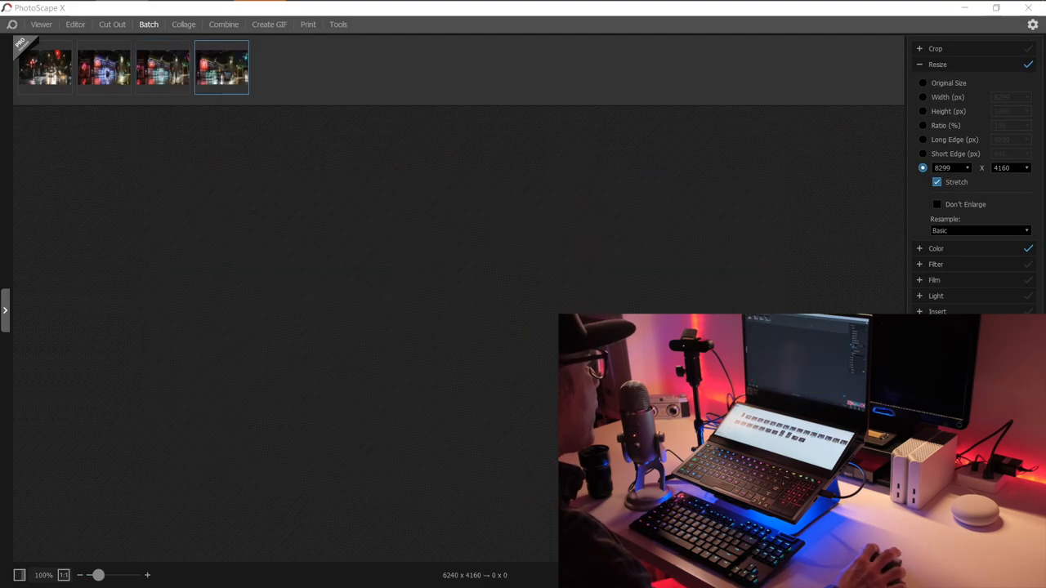
Step: Preview the fifth and sixth night street photos in the 8299 × 4160 stretch batch
left_click(281, 67)
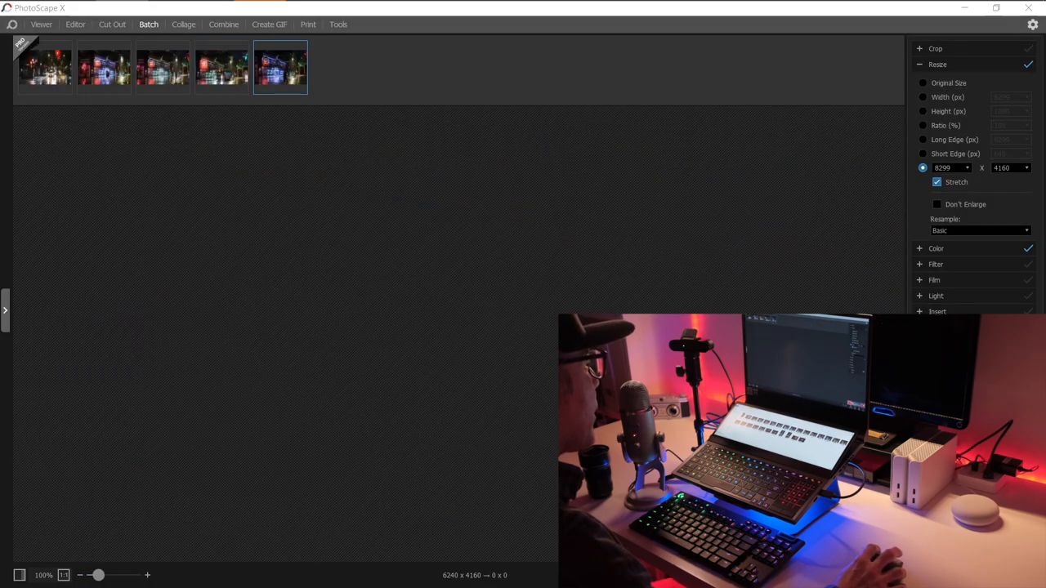
left_click(281, 67)
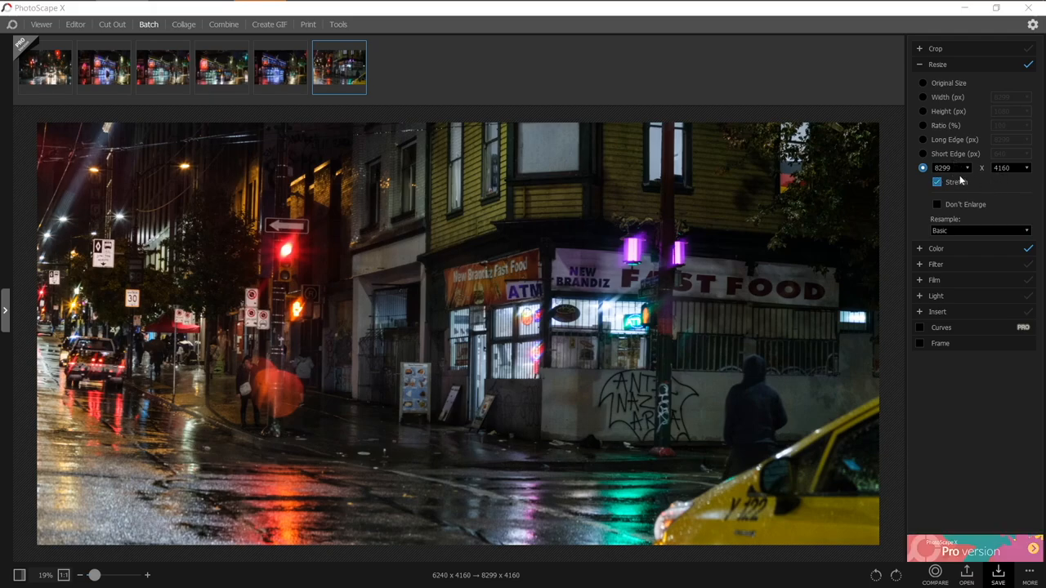
Step: Preview the Jack Chow Insurance street photo and bring up the batch save settings
left_click(281, 67)
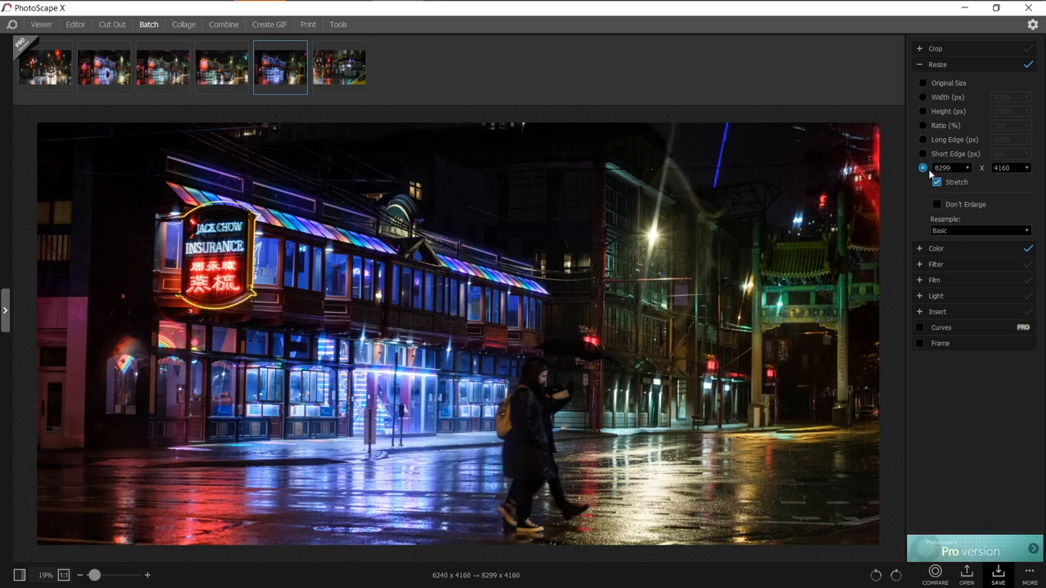
left_click(997, 575)
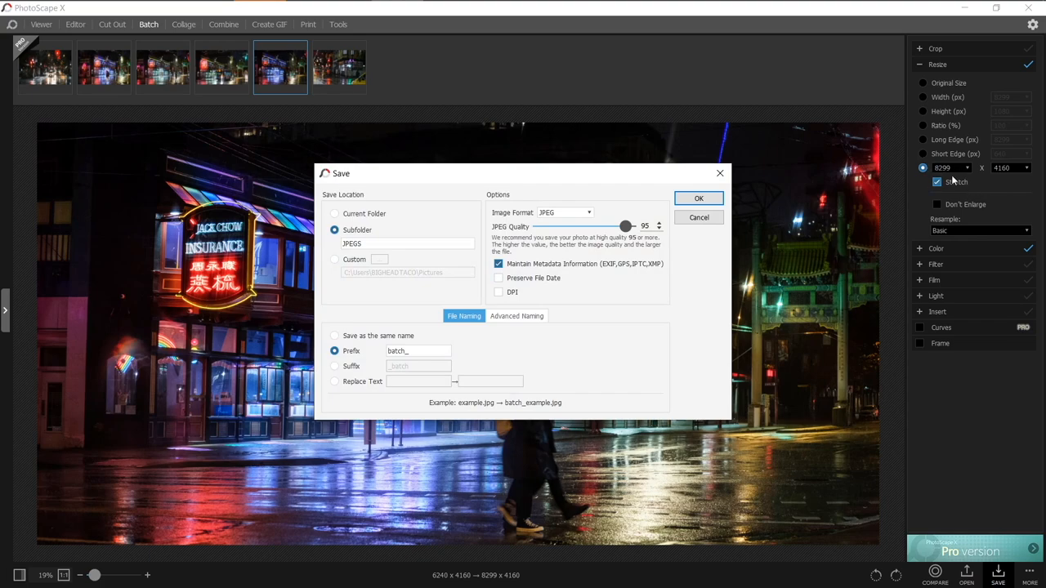
mouse_move(946, 173)
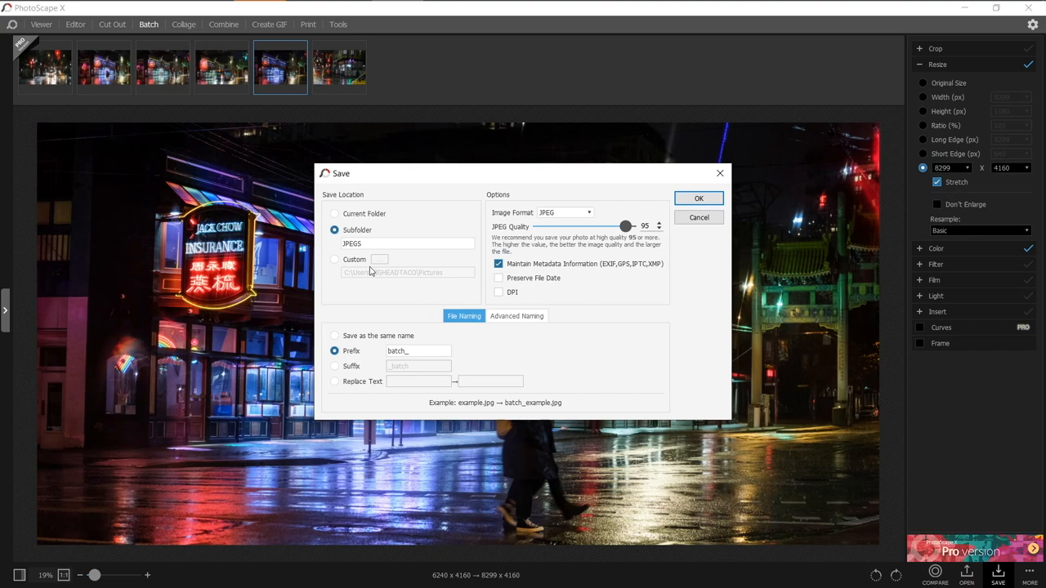
mouse_move(370, 275)
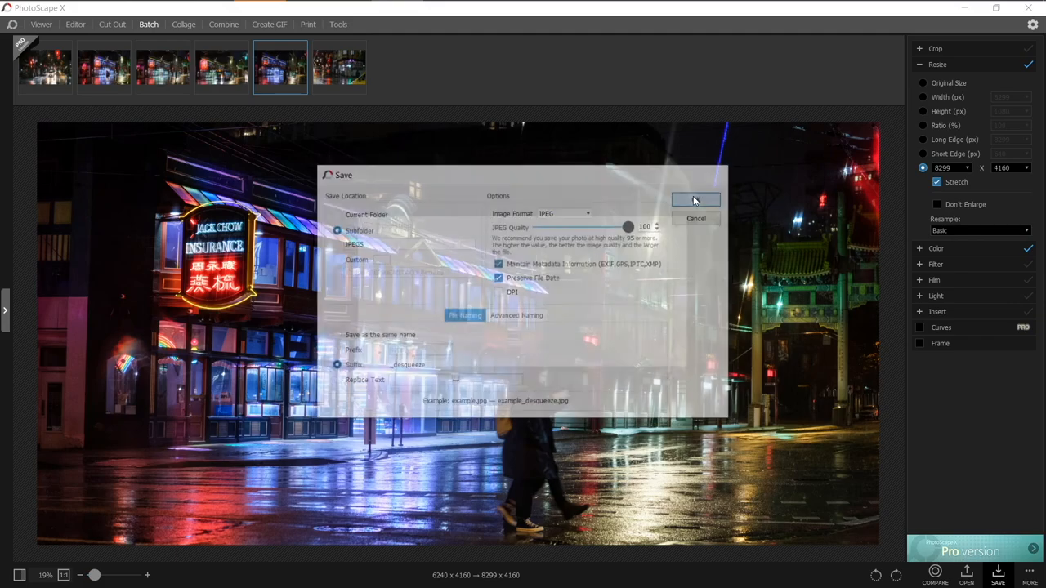
Step: Confirm saving the six stretched photos as quality-95 JPEGs into the JPEG subfolder
left_click(697, 199)
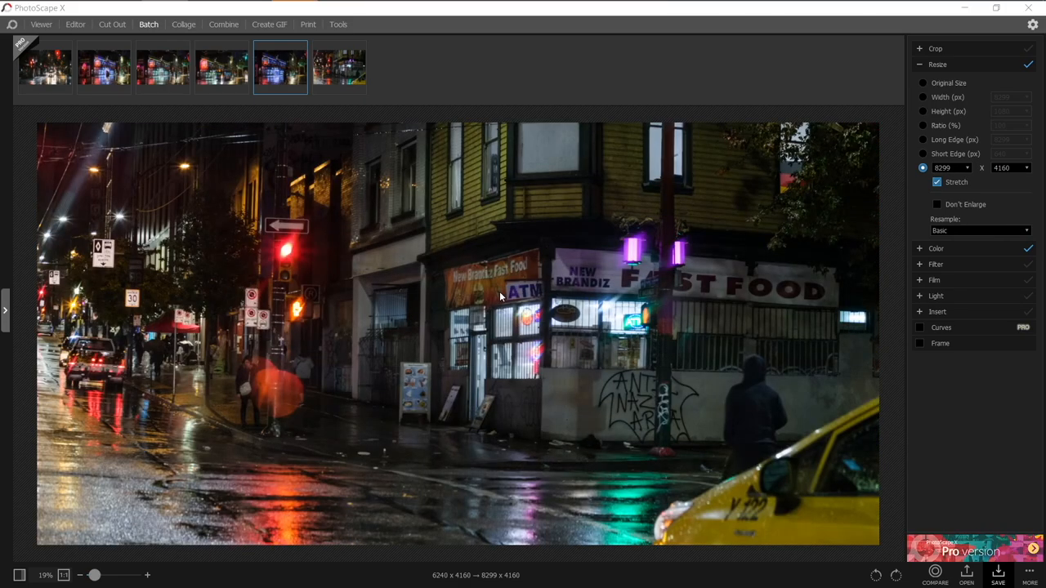
mouse_move(500, 298)
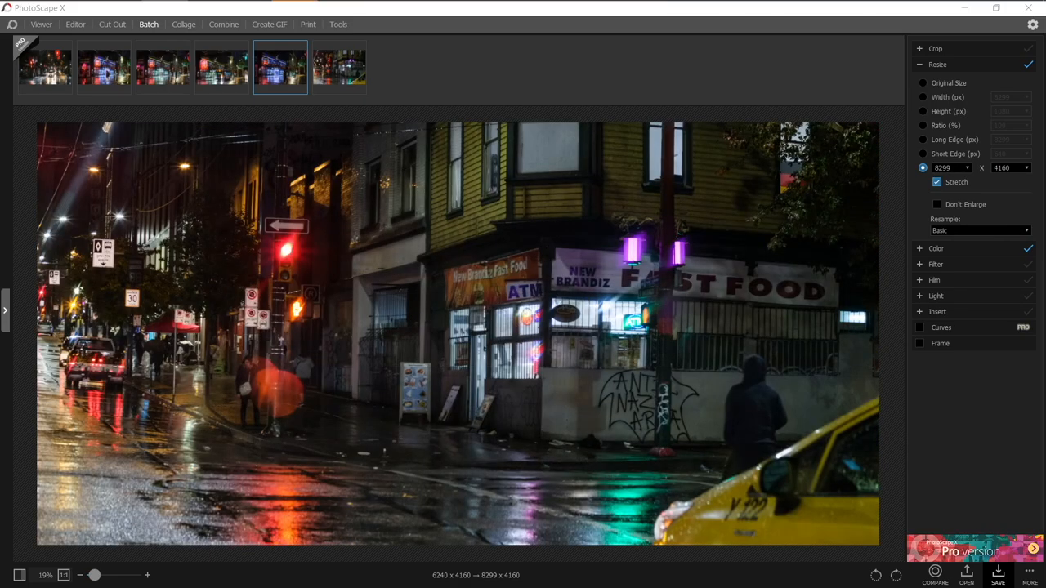